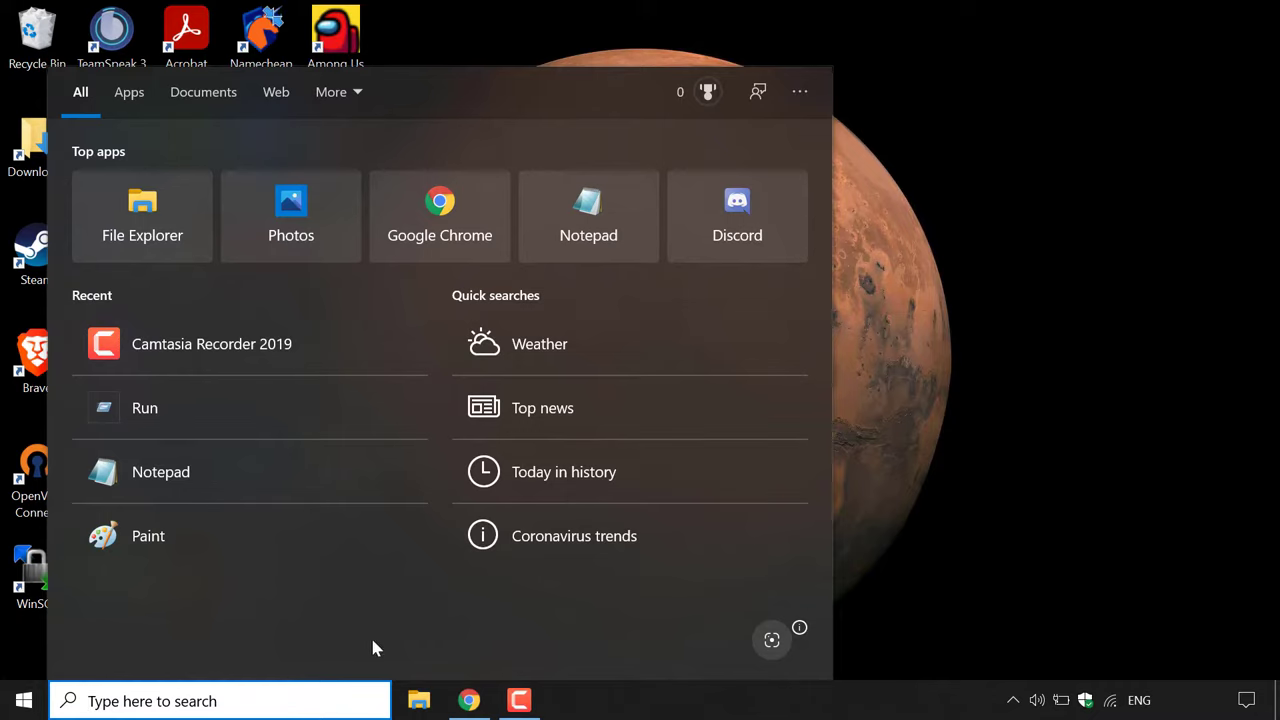
Search Start for 'cmd' to bring up Command Prompt as the best match
type("cmd")
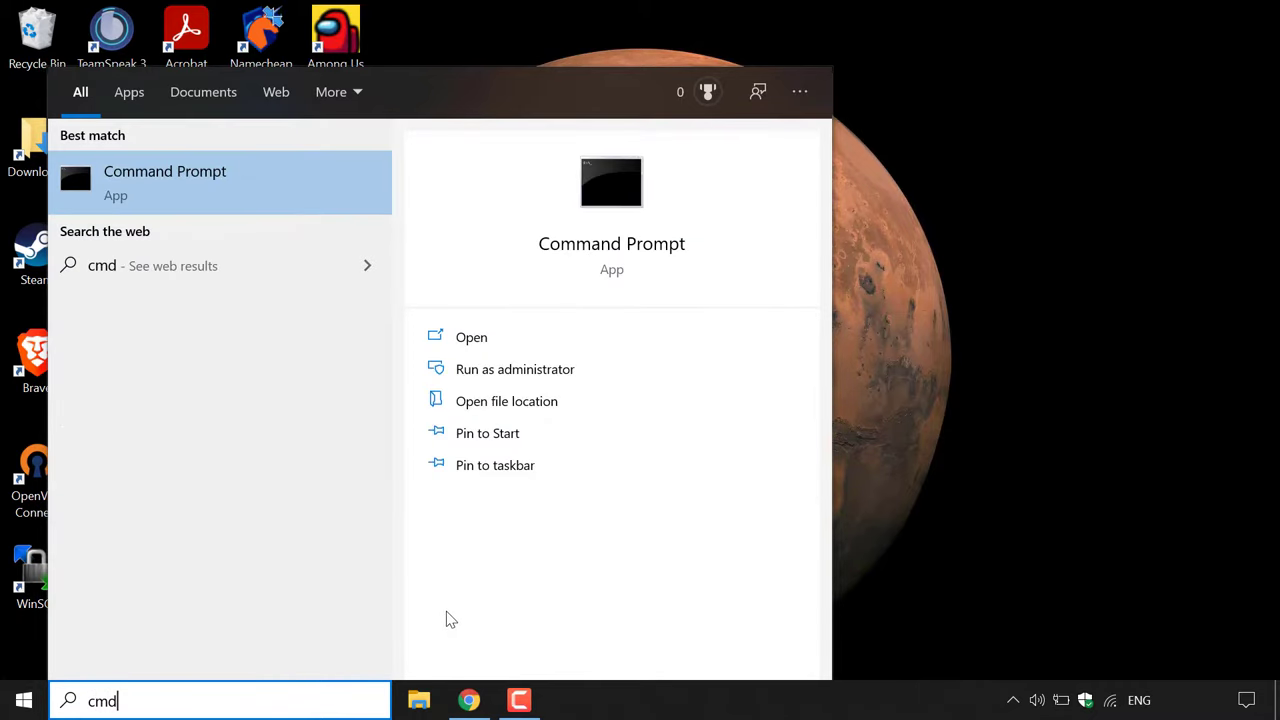
mouse_move(344, 396)
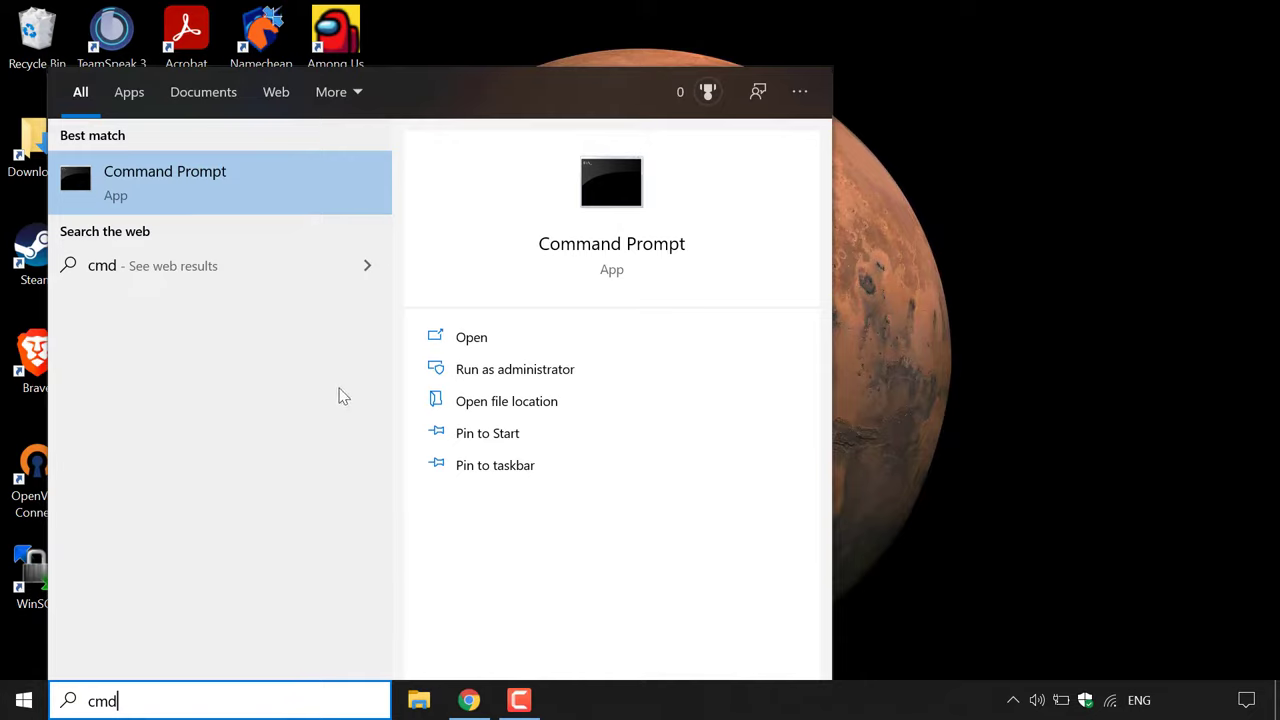
mouse_move(240, 184)
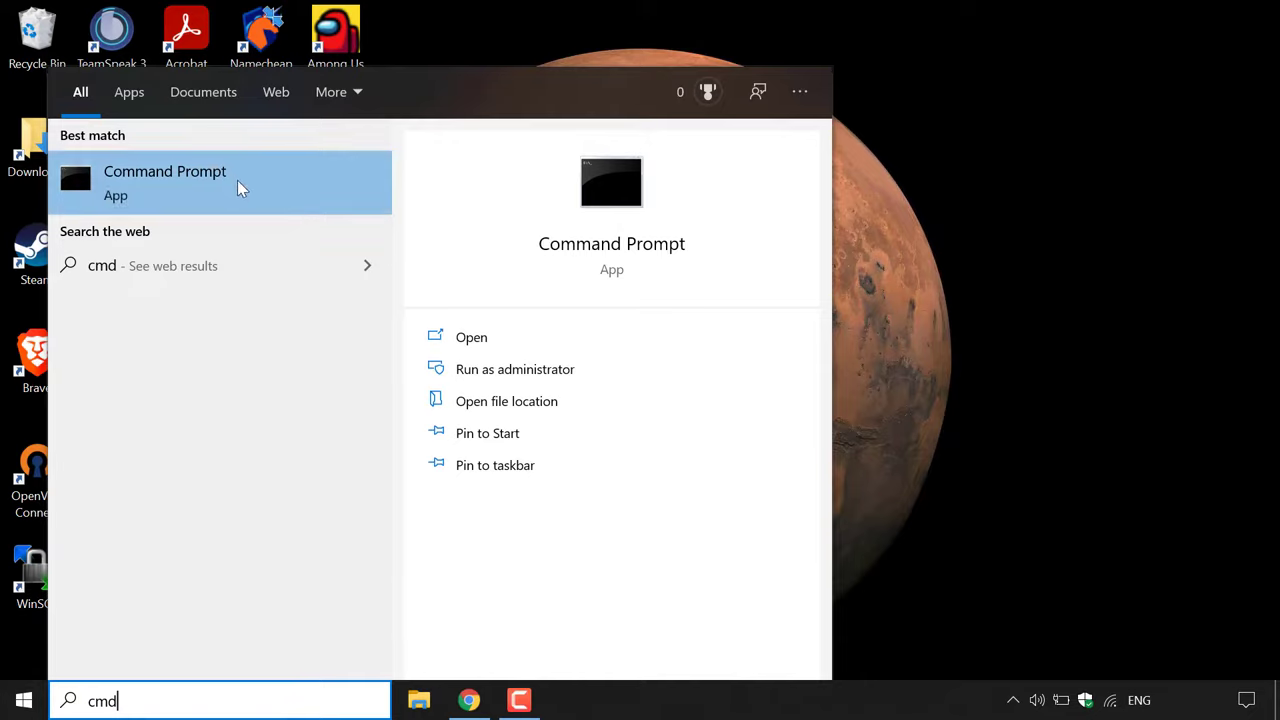
mouse_move(248, 192)
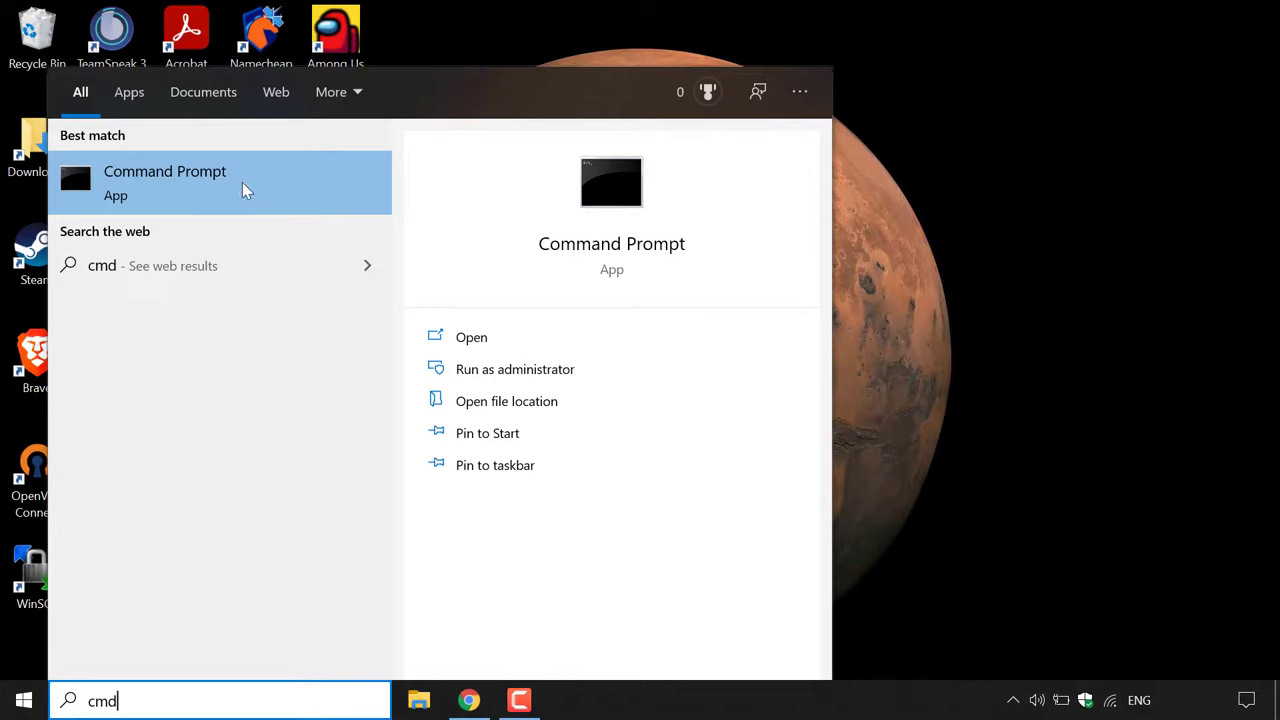
mouse_move(670, 368)
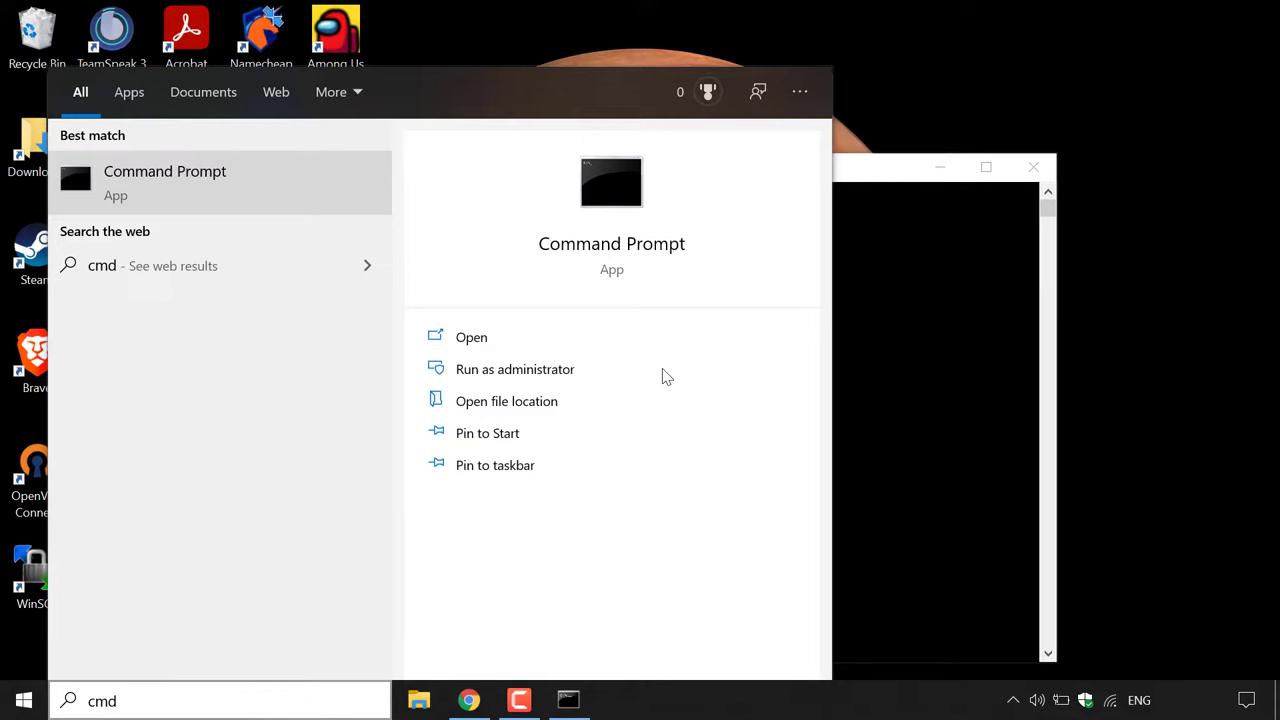
Focus the Administrator Command Prompt and maximize it to full screen
left_click(514, 368)
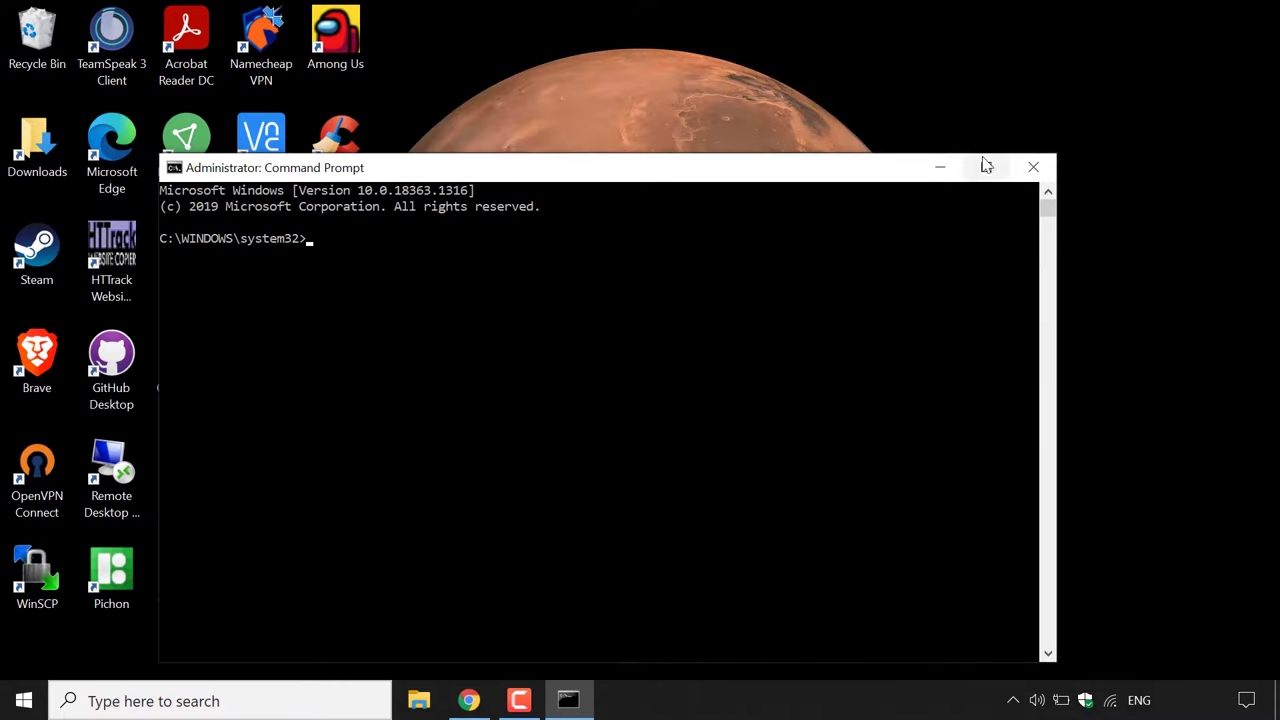
left_click(986, 168)
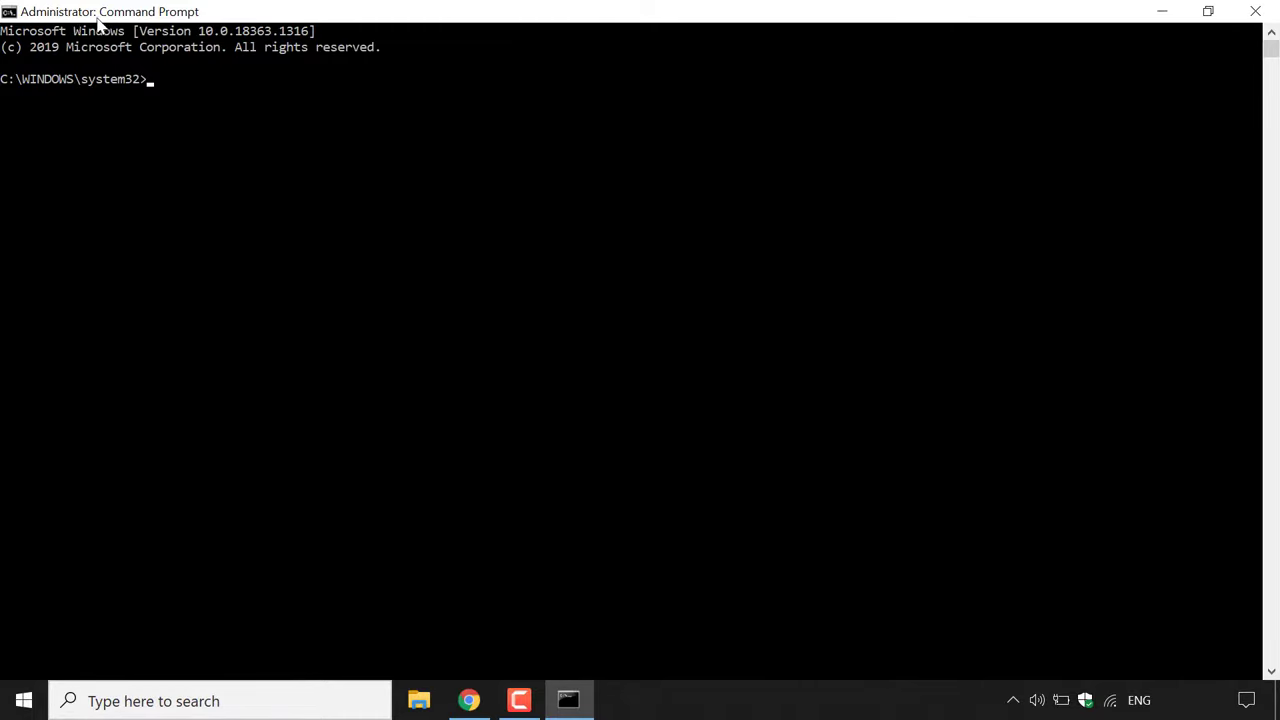
mouse_move(192, 112)
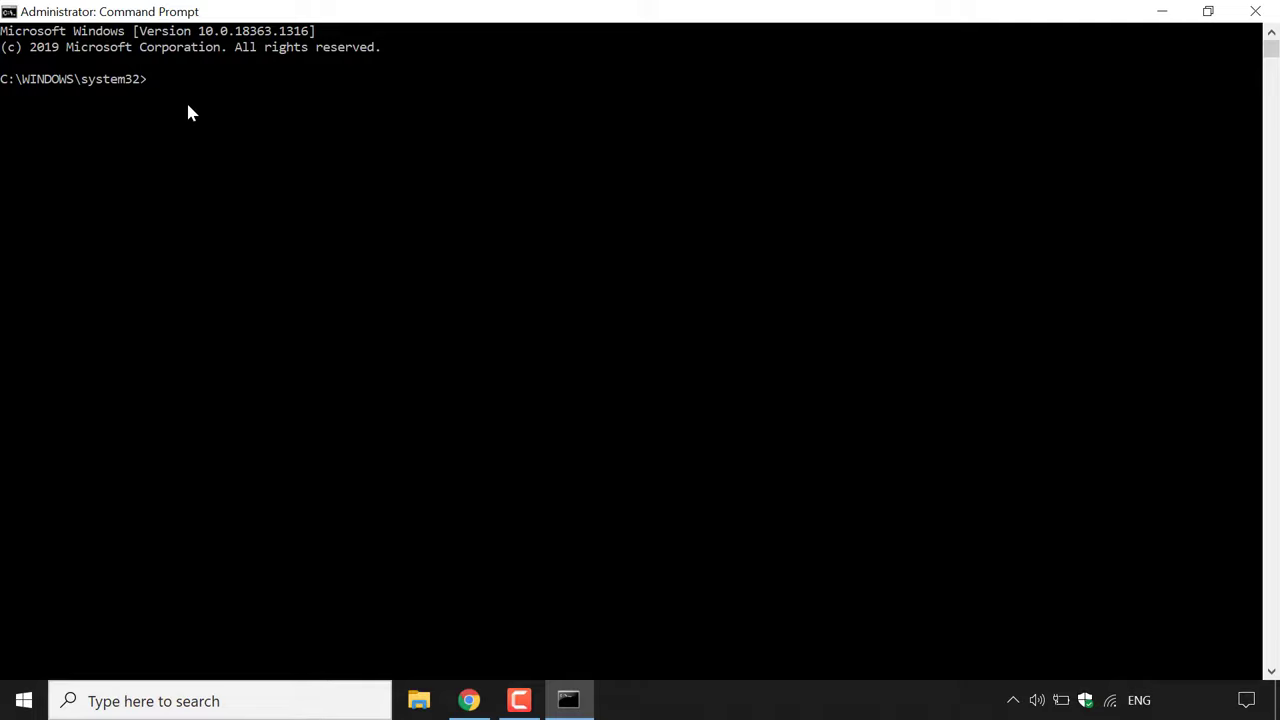
Run 'sfc /scannow' at the system32 prompt to check protected system files
type("s")
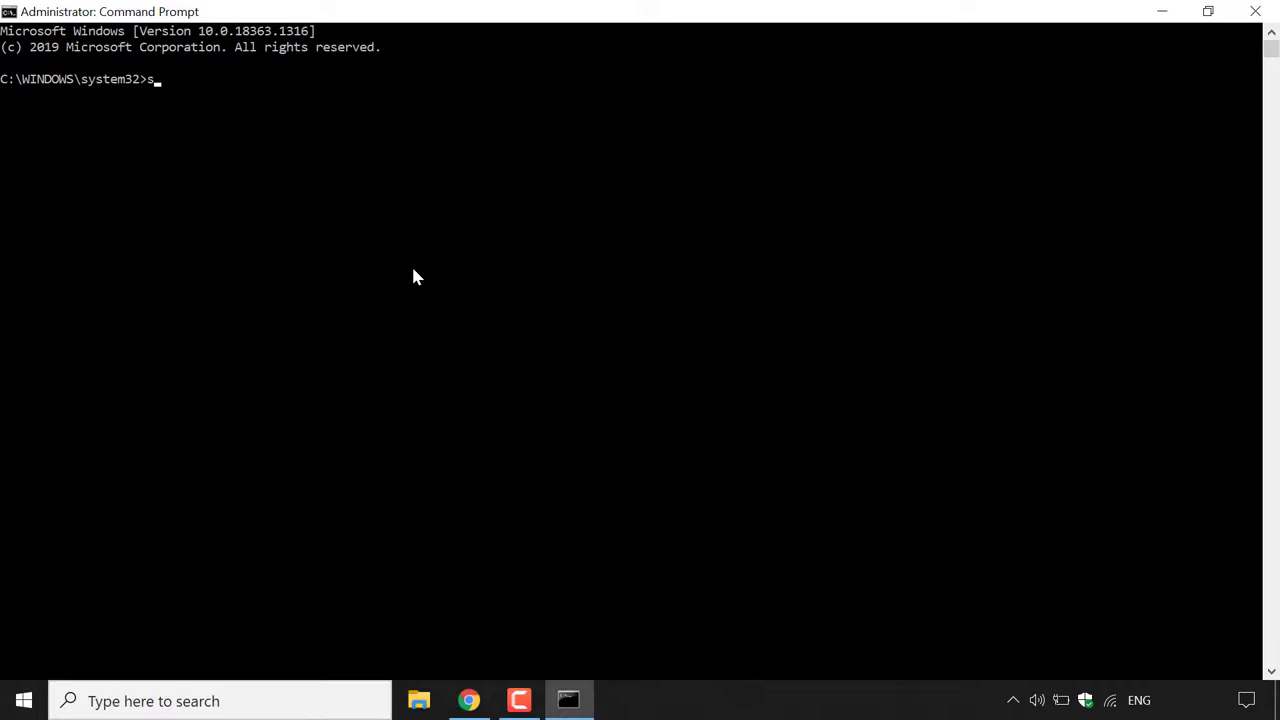
type("fc")
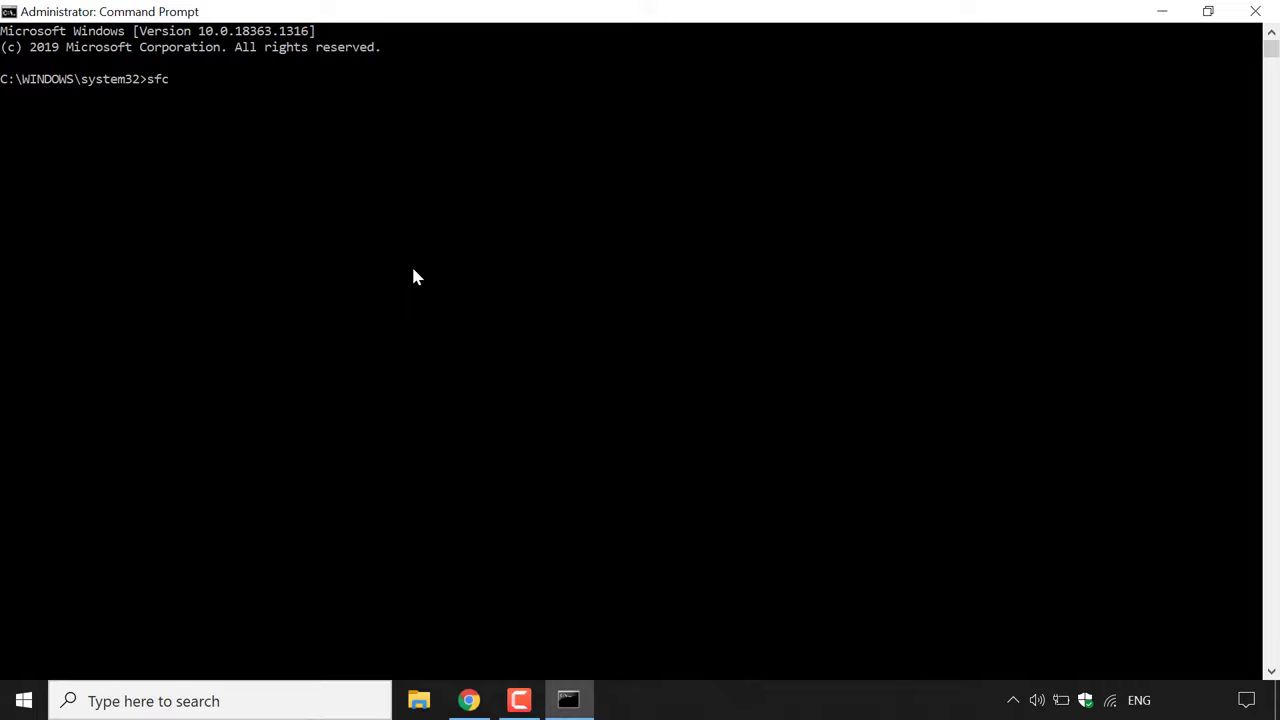
type("/scann")
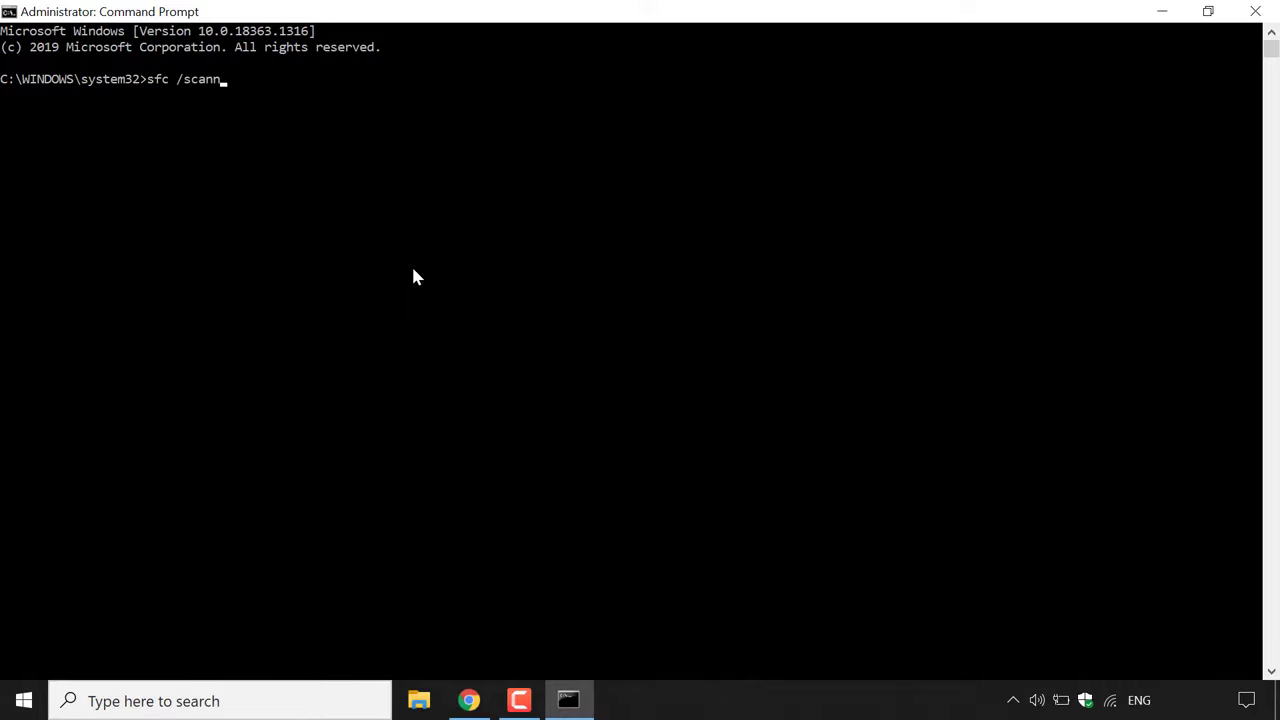
type("ow")
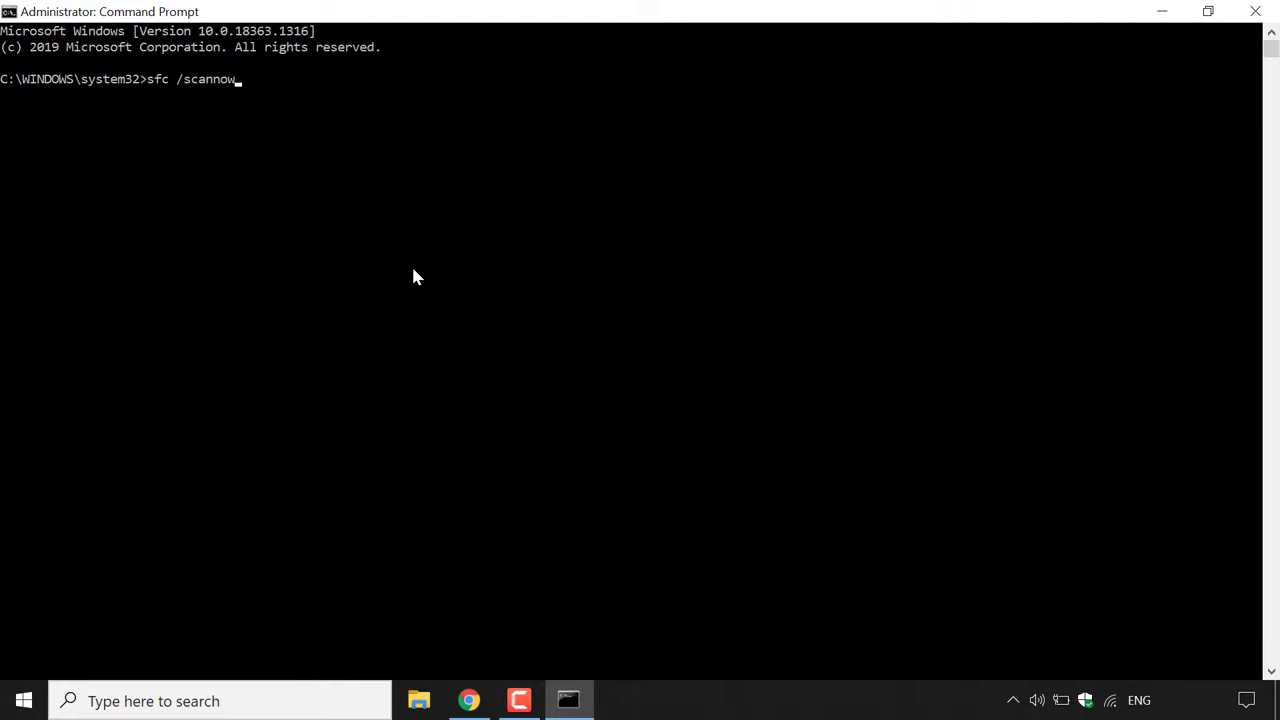
key("Return")
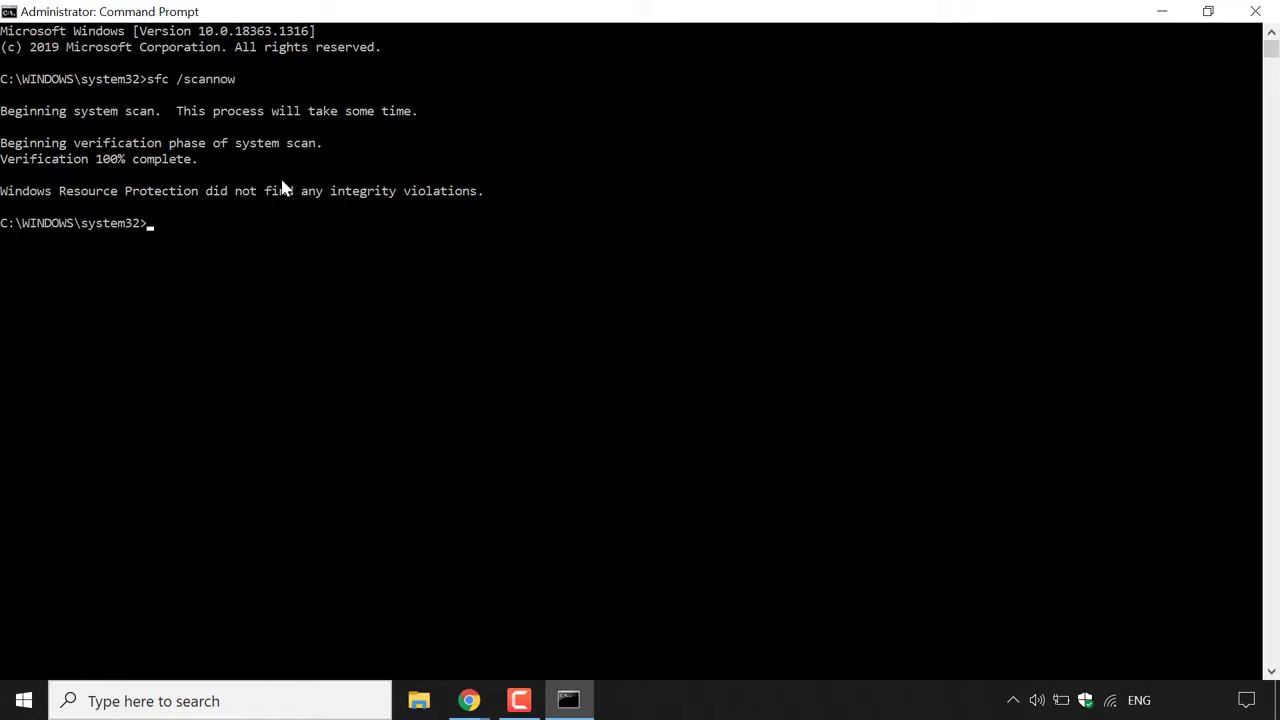
mouse_move(294, 214)
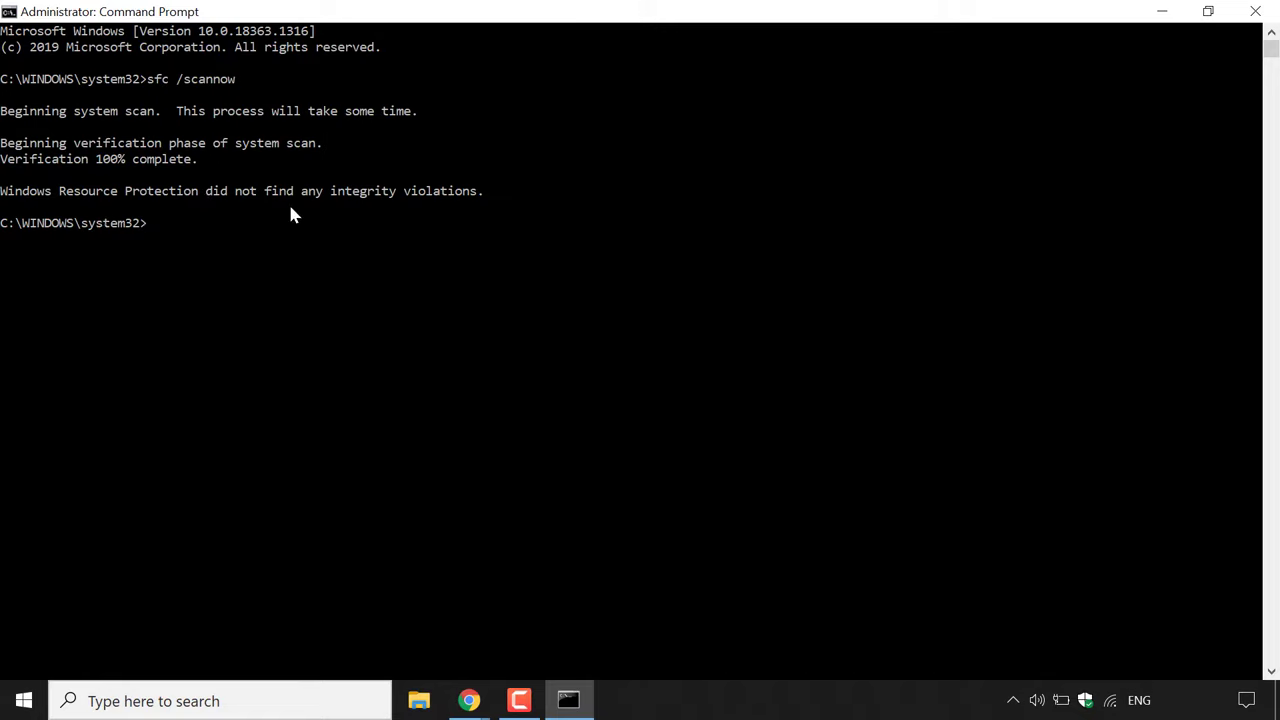
mouse_move(184, 264)
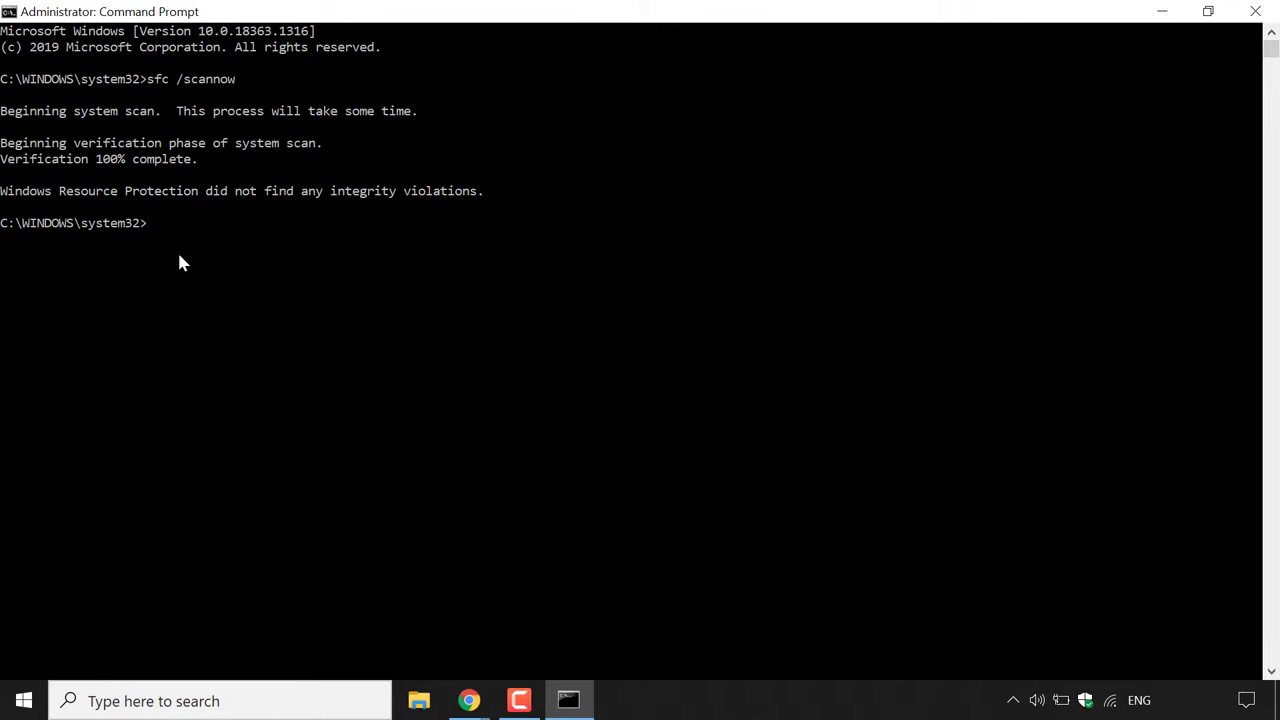